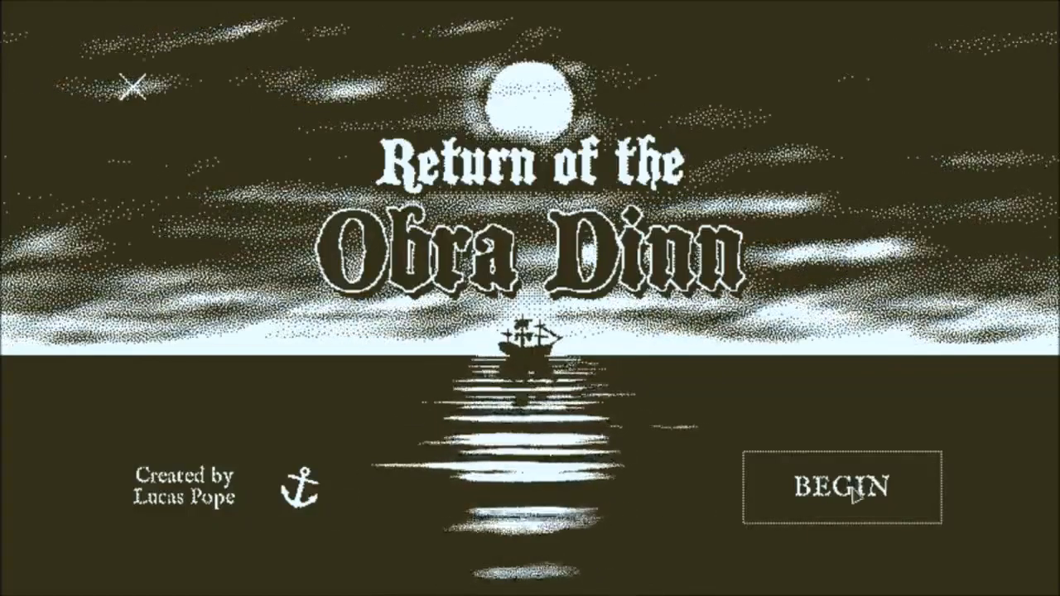
# Leave the title screen with BEGIN to reach the three save slots.
pyautogui.click(841, 486)
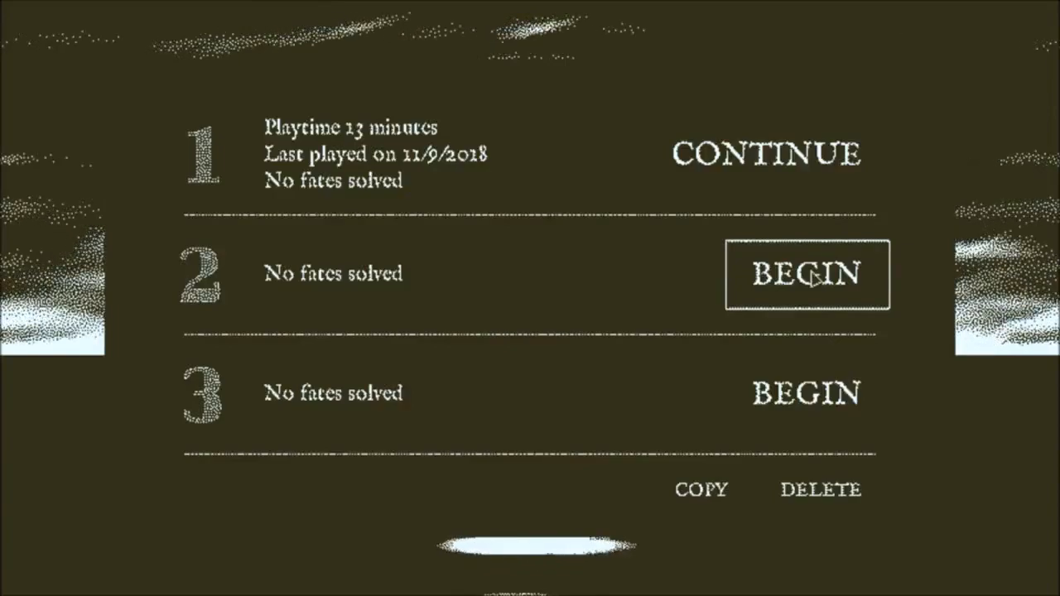
pyautogui.click(804, 273)
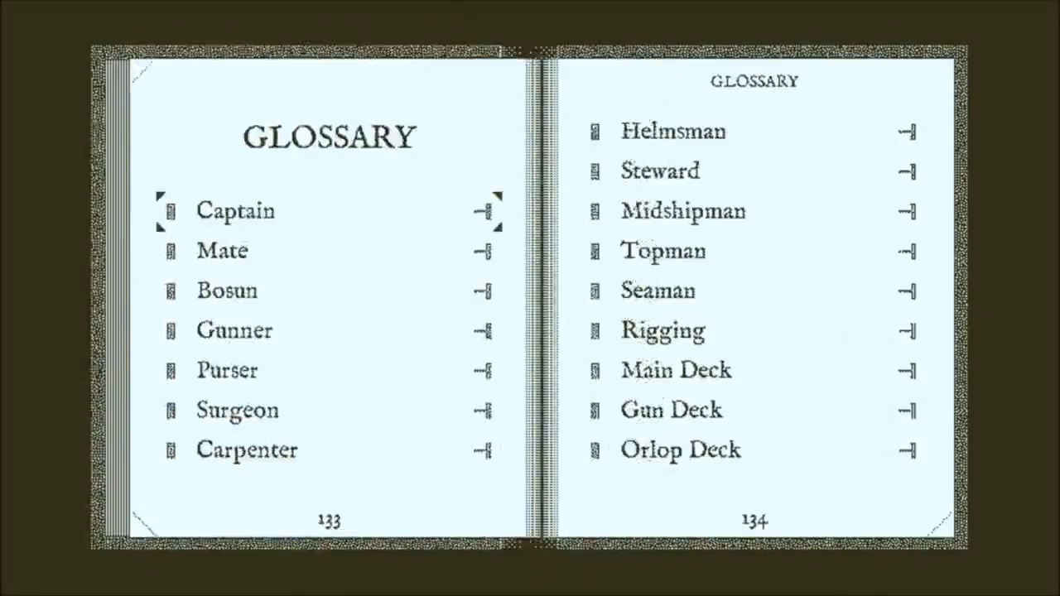
# In the glossary, read and dismiss the Mate definition, then look up Orlop Deck.
pyautogui.click(234, 330)
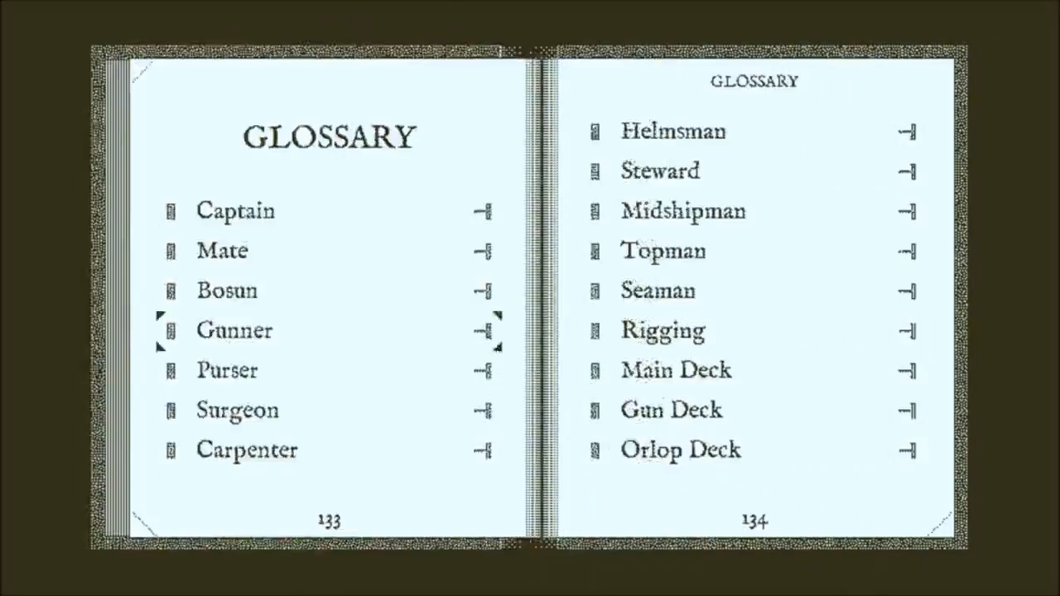
pyautogui.click(235, 211)
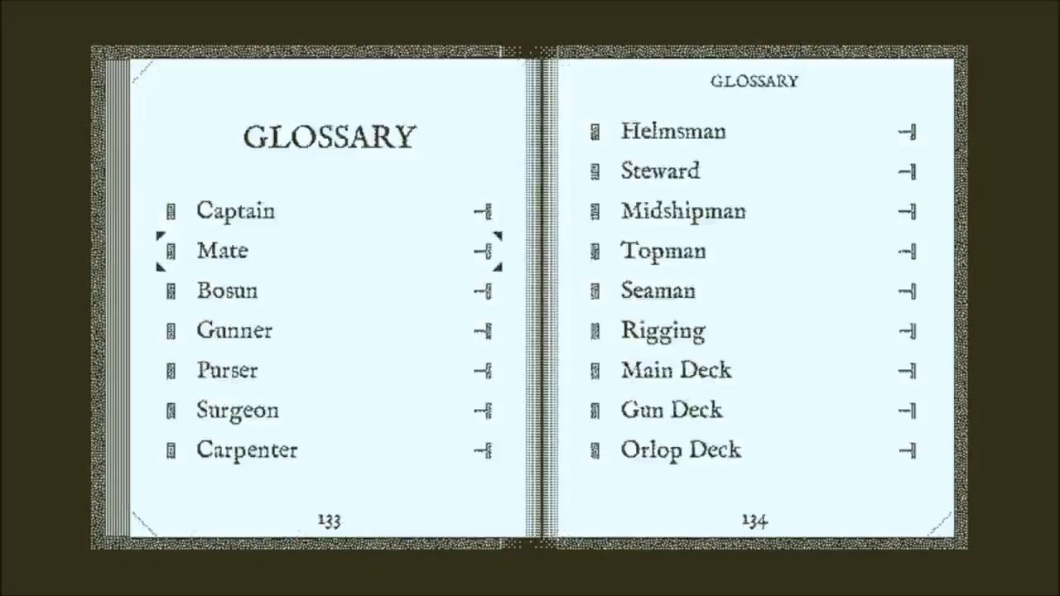
pyautogui.click(221, 250)
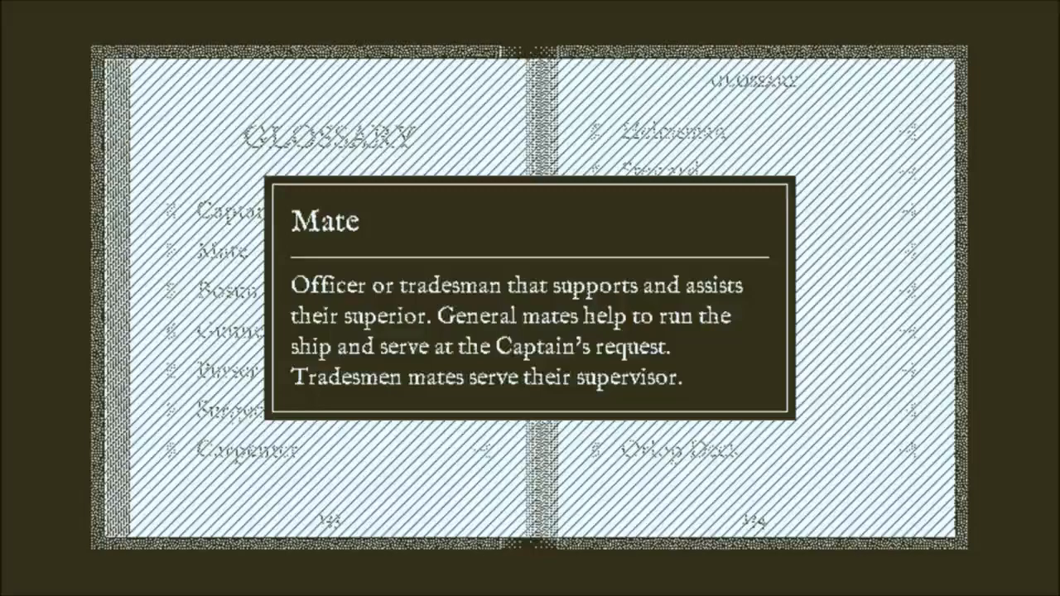
pyautogui.click(234, 285)
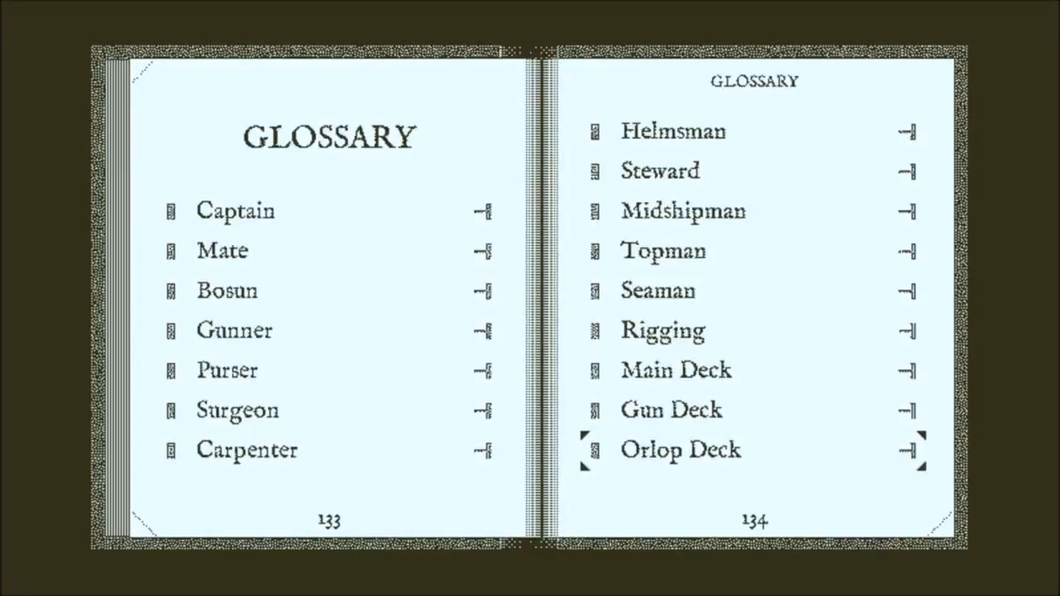
pyautogui.click(679, 450)
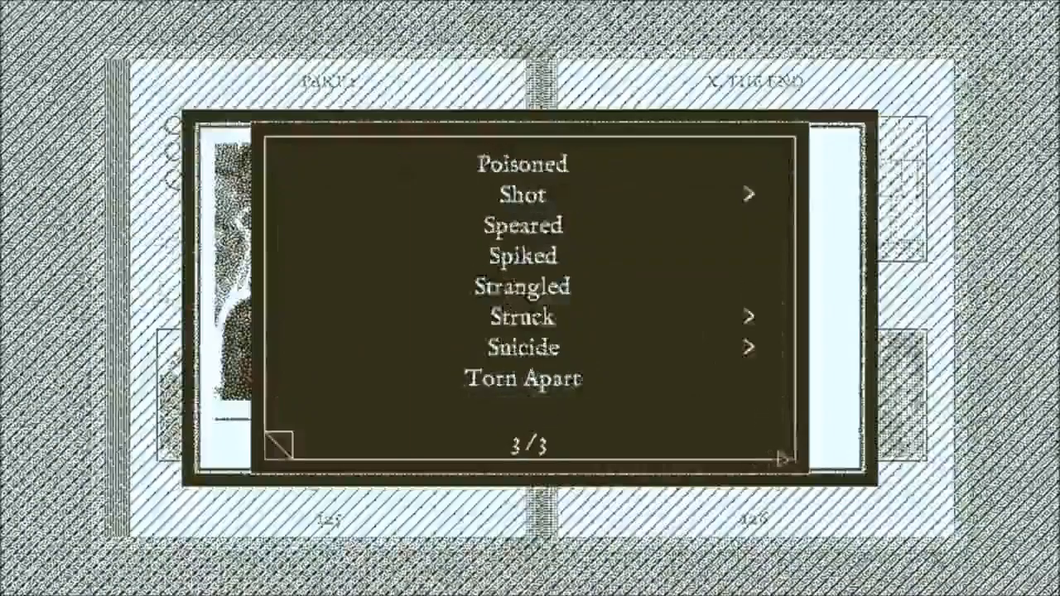
# Record the cause of death as Shot, with Gun as the weapon.
pyautogui.click(521, 195)
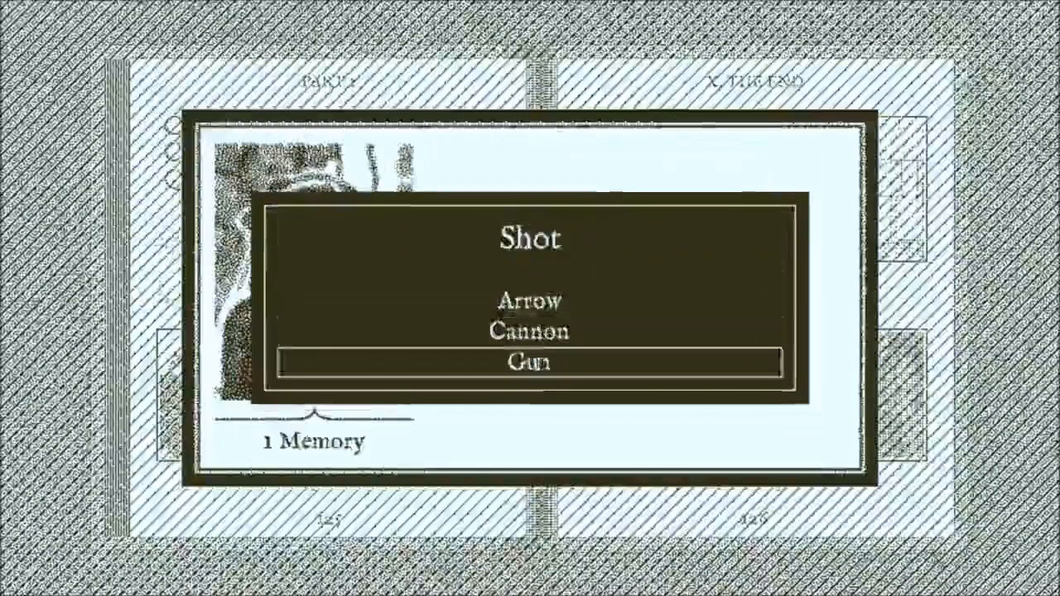
pyautogui.click(532, 361)
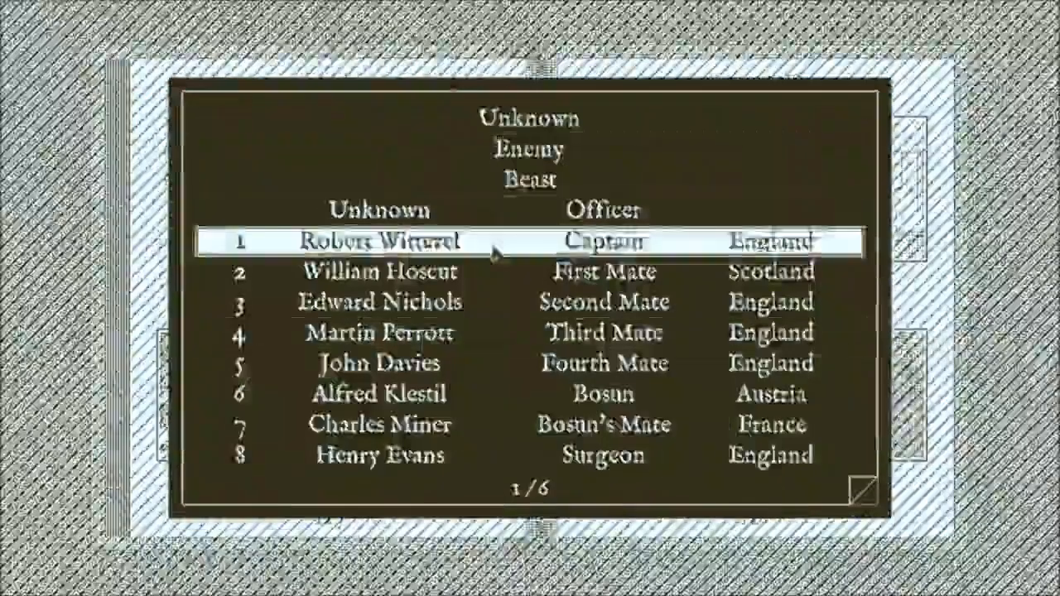
# Pick Robert Witterel, Captain from England, from the fate entry's name list.
pyautogui.click(379, 241)
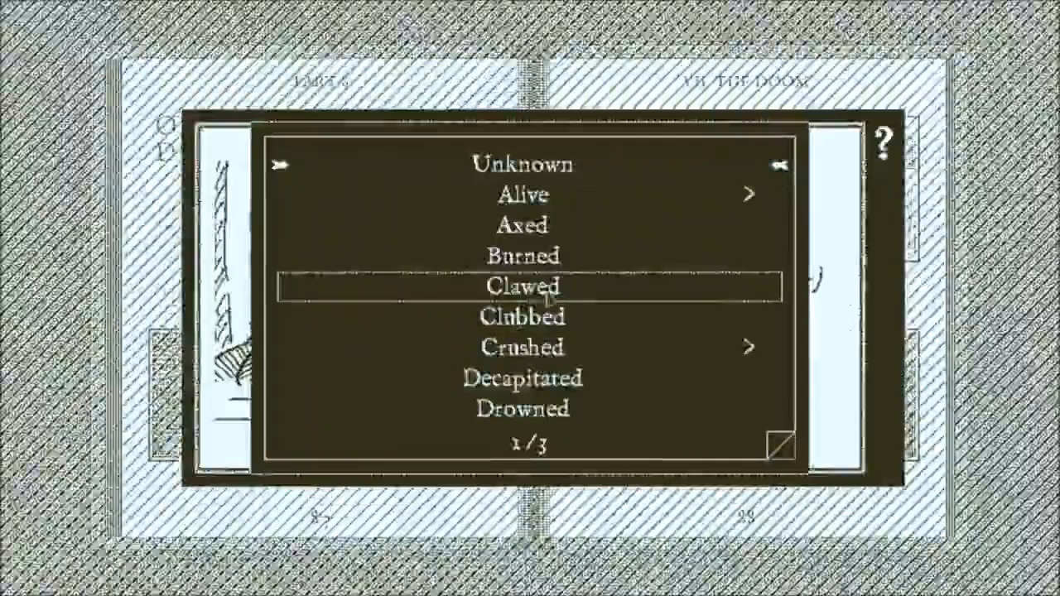
# Flip the inspector's book to the Contents and ten-chapter listing pages.
pyautogui.click(522, 346)
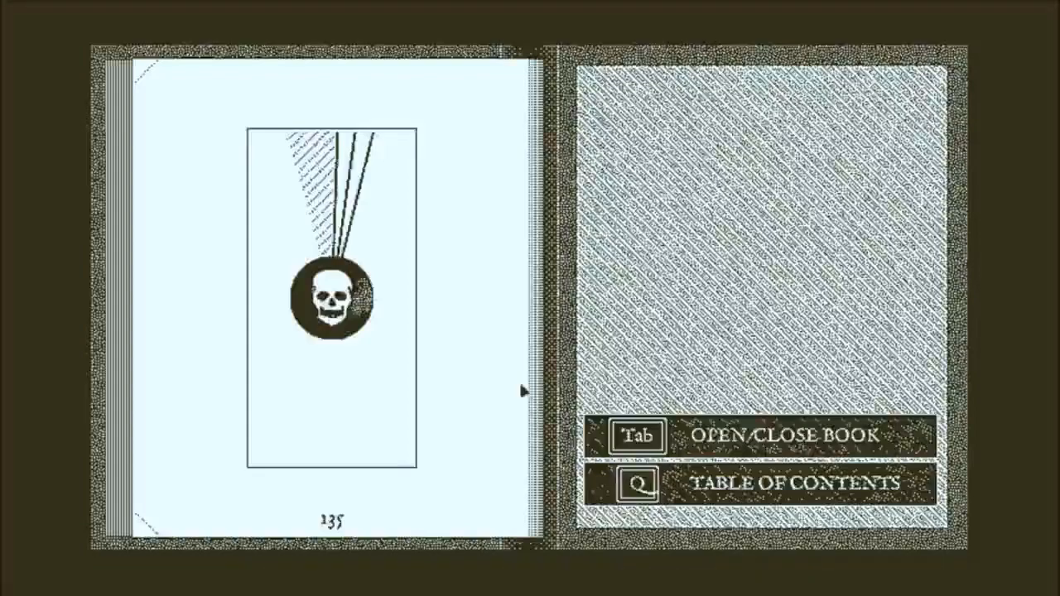
pyautogui.press('q')
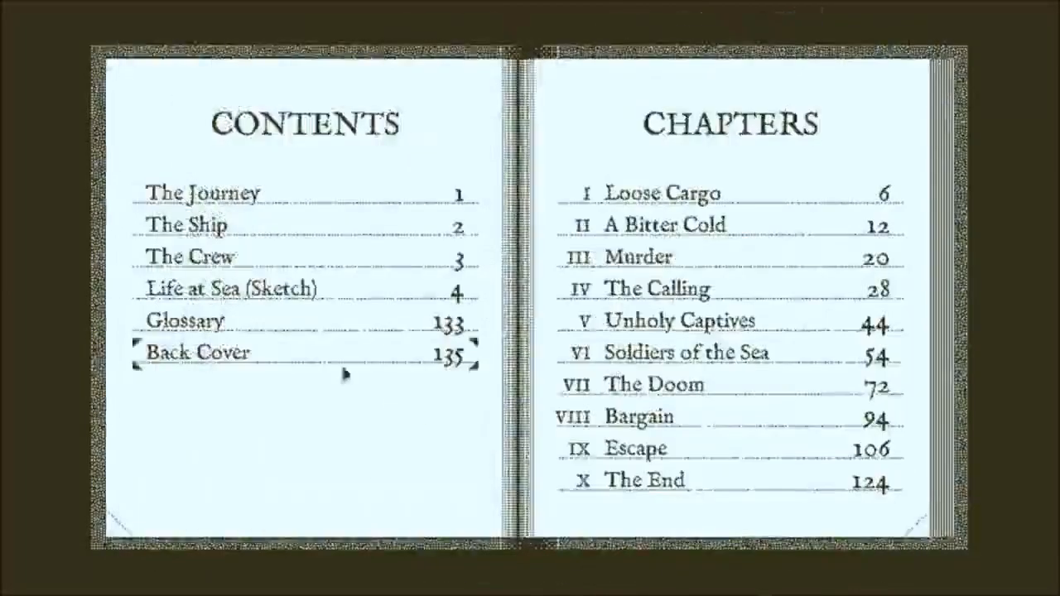